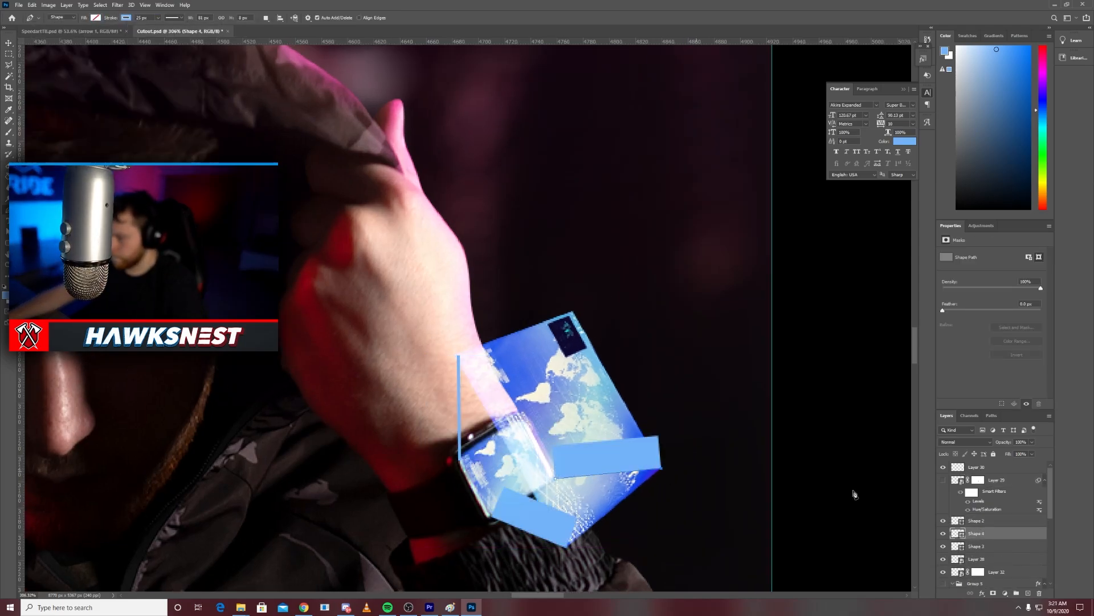
- Open Layer Style blending options for the Hue/Saturation 4 layer
{"action": "left_click", "coordinate": [117, 5]}
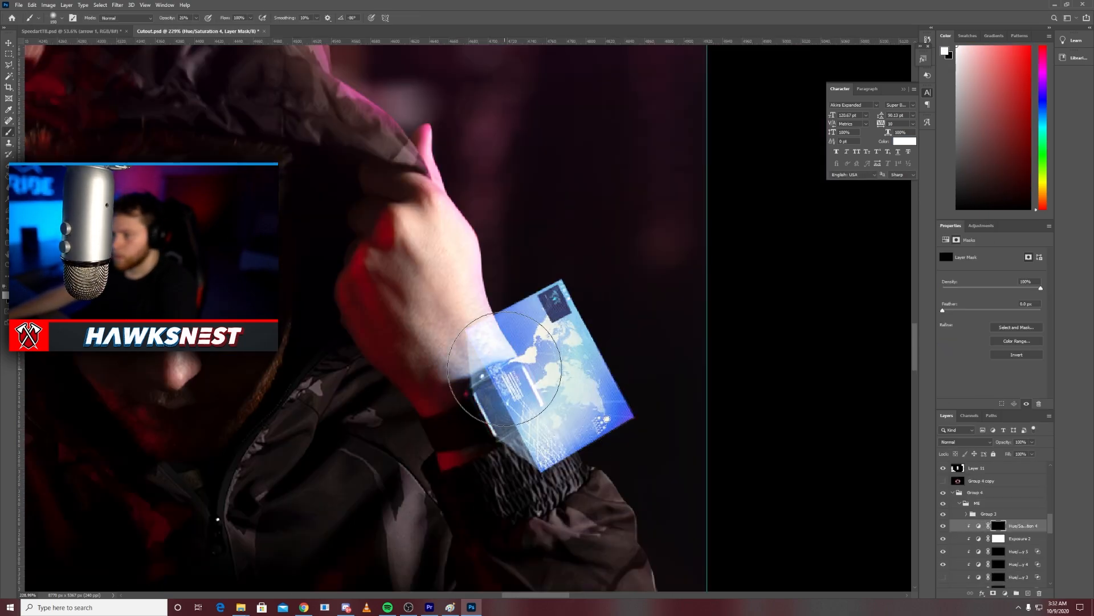
{"action": "double_click", "coordinate": [1018, 525]}
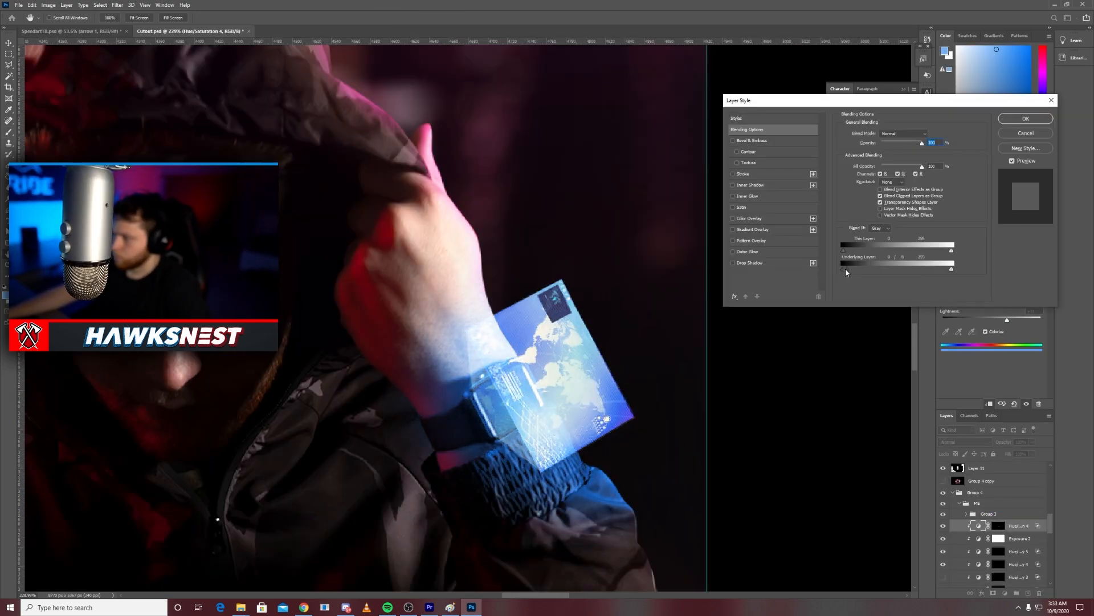